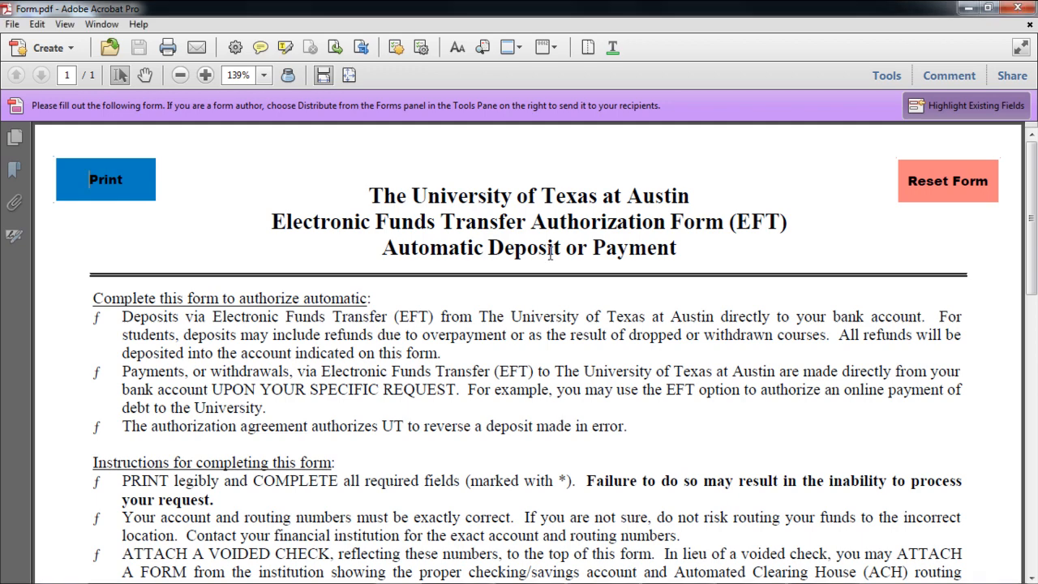
- Save the EFT form as a Reader Extended PDF with additional features enabled
scroll(down, 3)
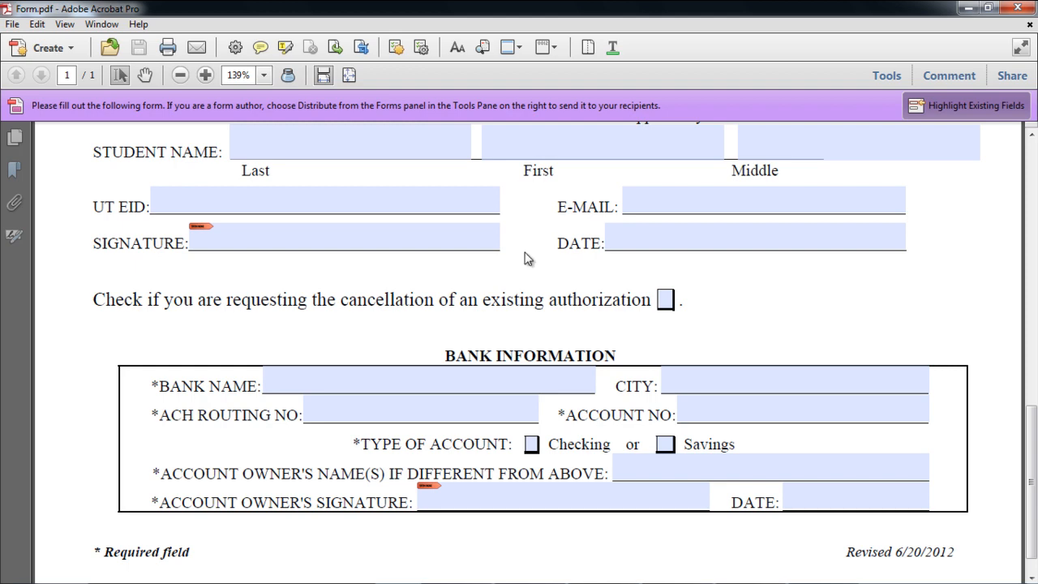
click(13, 24)
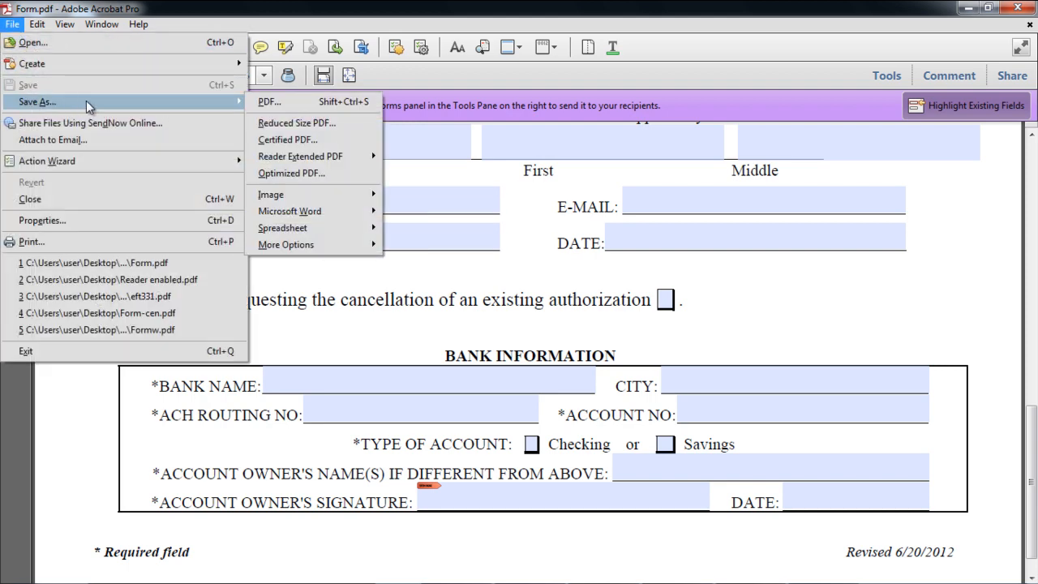
mouse_move(299, 156)
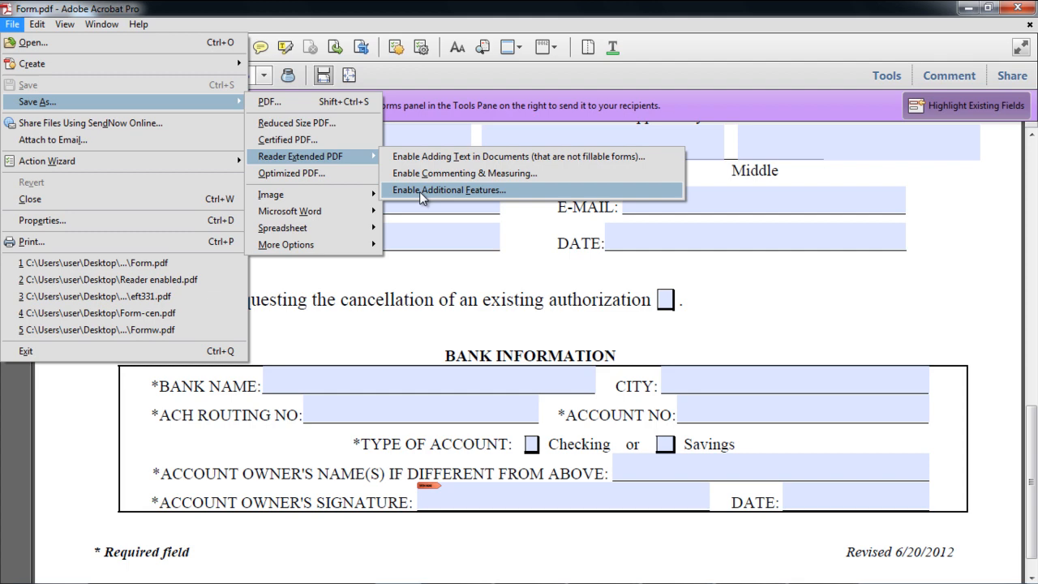
click(447, 189)
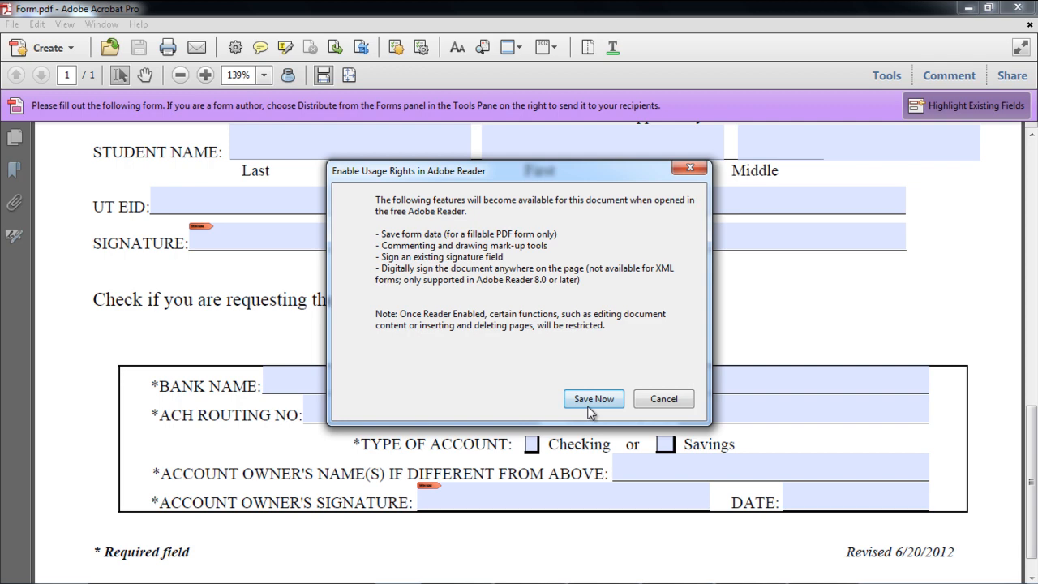
click(594, 399)
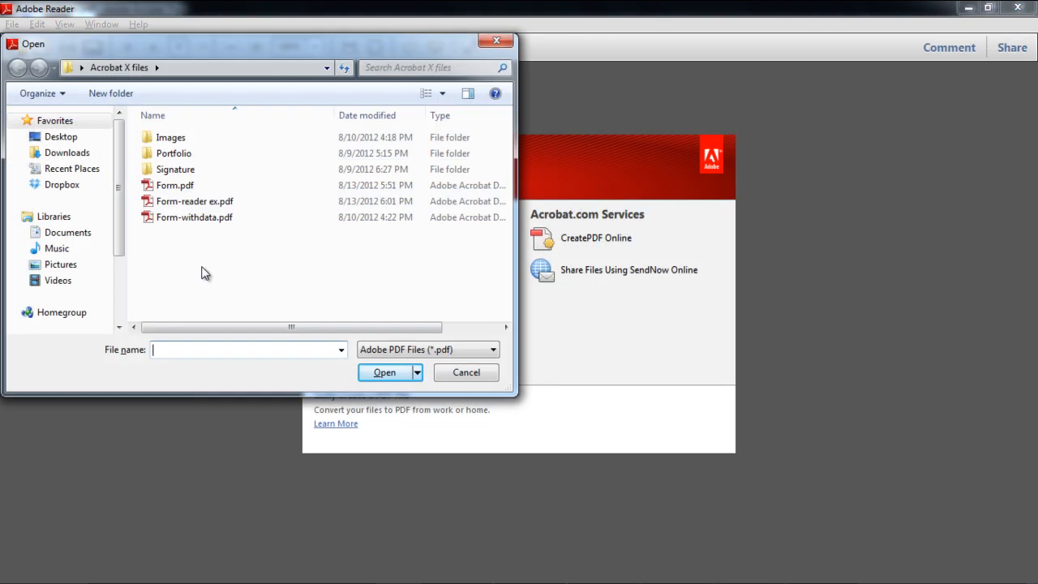
- Open the Reader-extended copy Form-reader ex.pdf in Adobe Reader and scroll through it
click(195, 201)
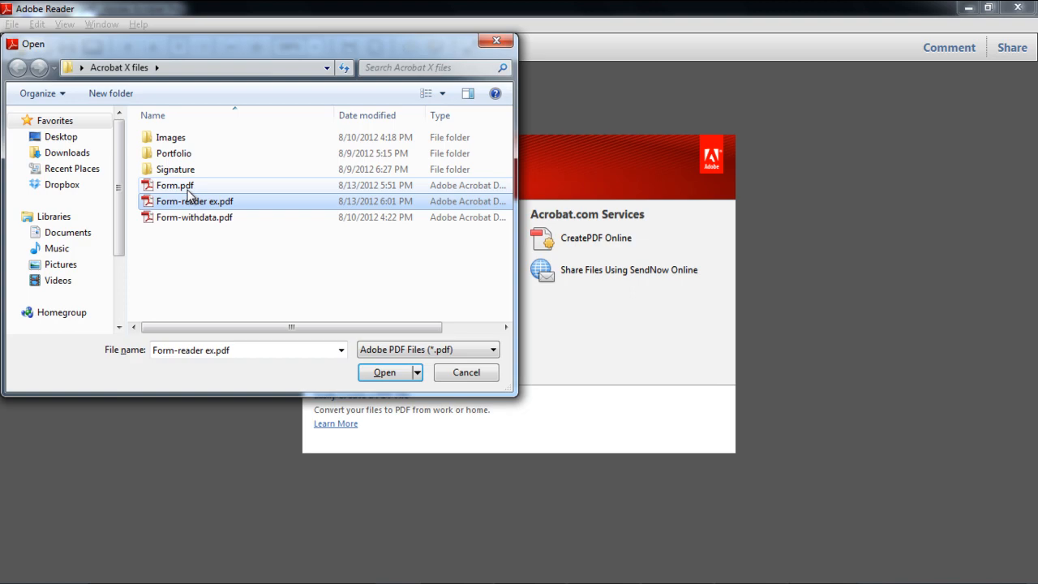
click(383, 371)
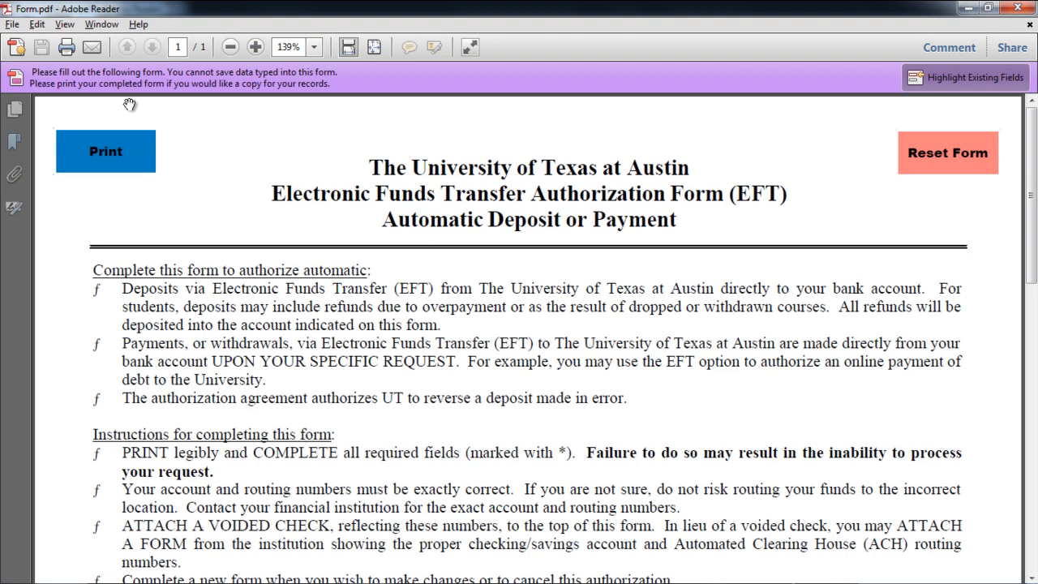
mouse_move(87, 96)
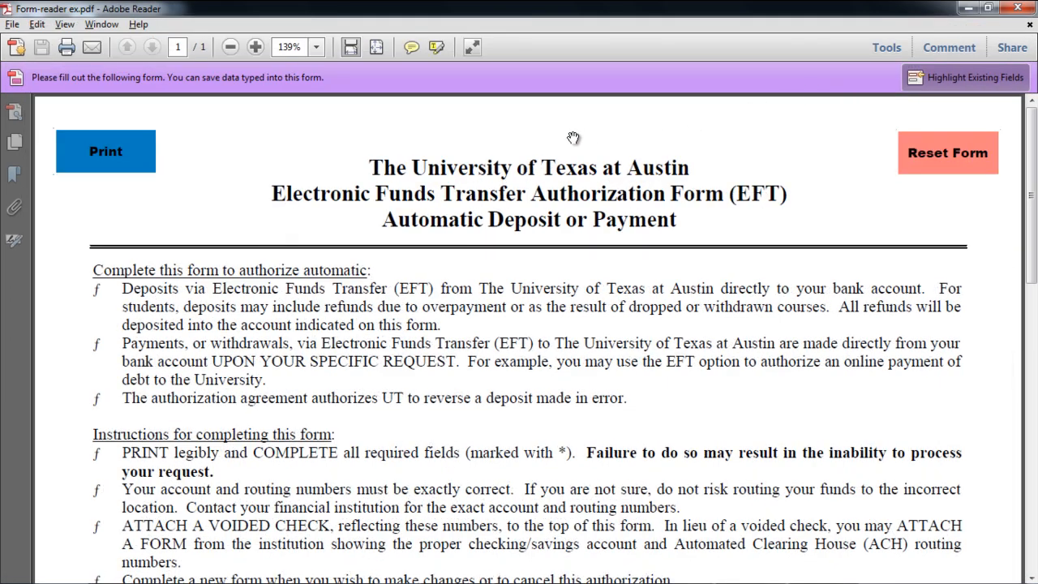
scroll(down, 3)
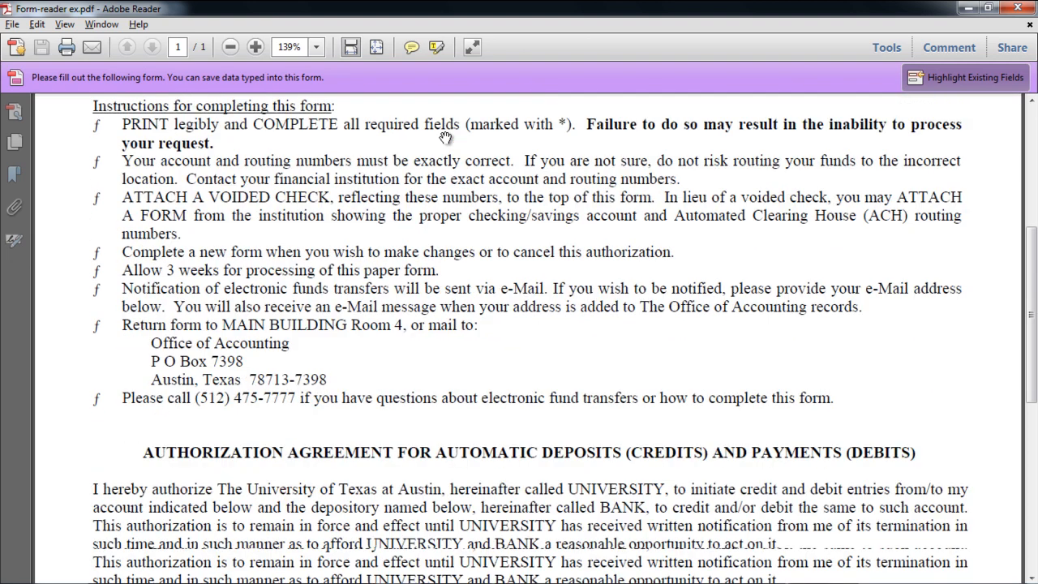
scroll(down, 3)
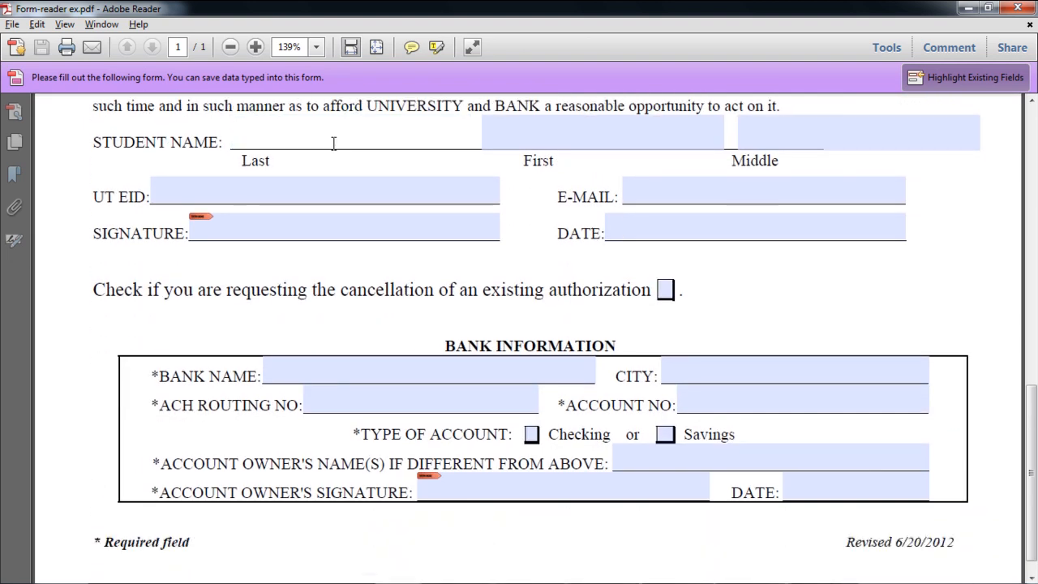